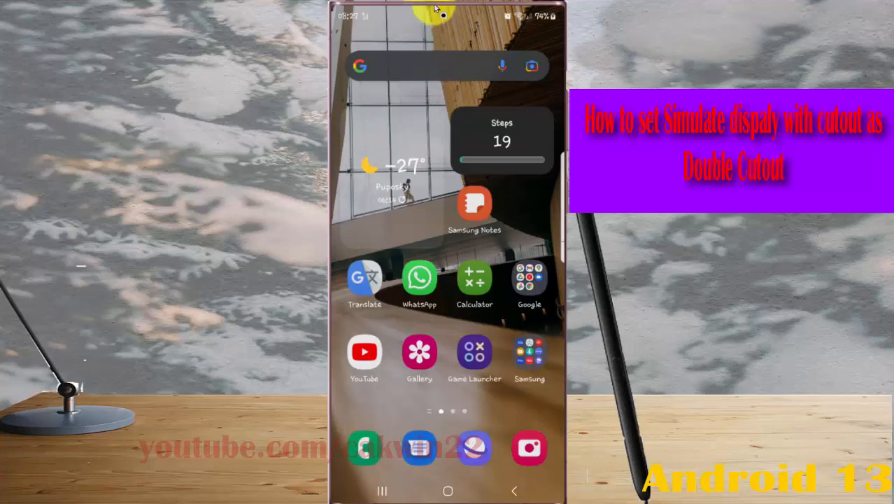
Scroll the home screen to find the Settings app and open it.
scroll("down", 3)
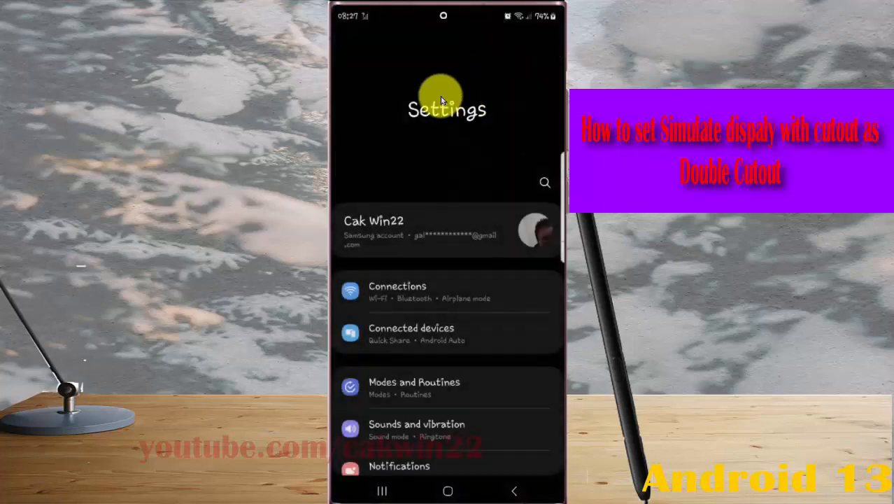
Scroll to the bottom of the Settings list and enter Developer options.
scroll("down", 3)
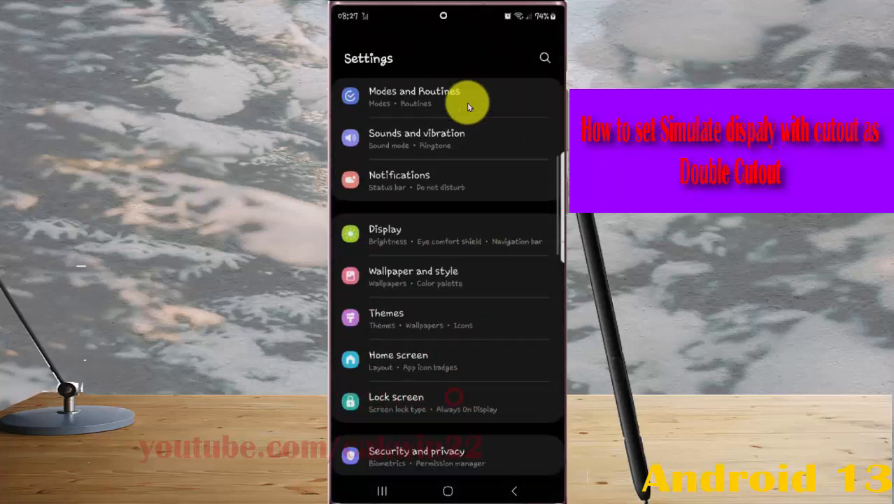
scroll("down", 3)
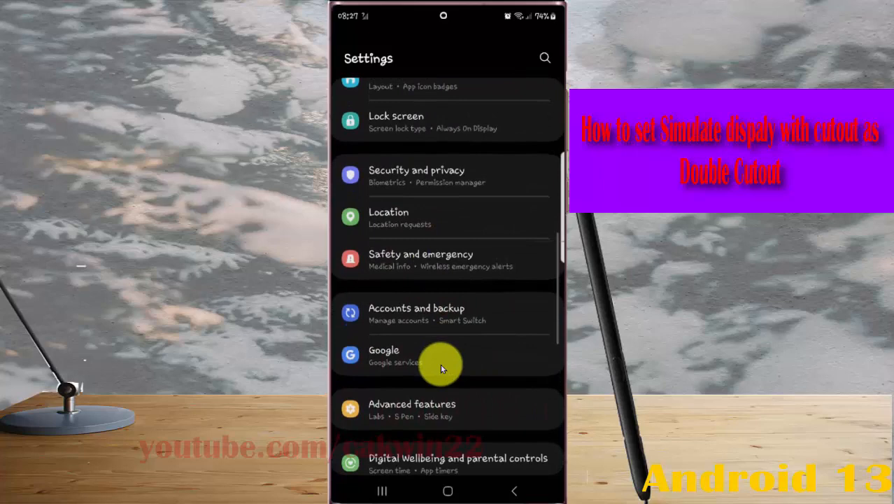
scroll("down", 3)
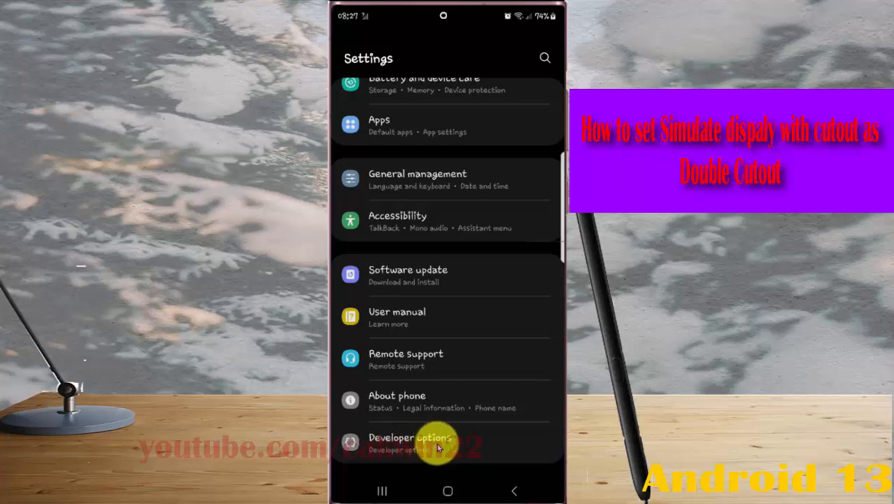
left_click(439, 442)
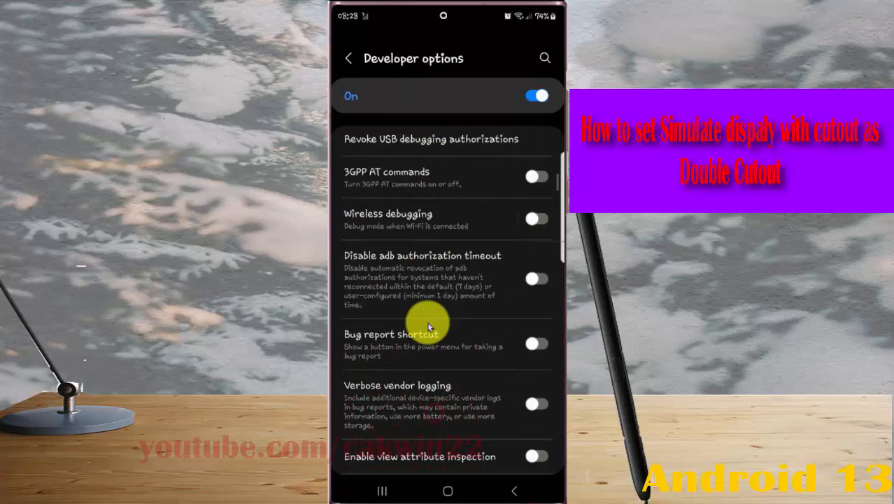
Scroll down to the Drawing section and open the Simulate display with cutout choices.
scroll("down", 3)
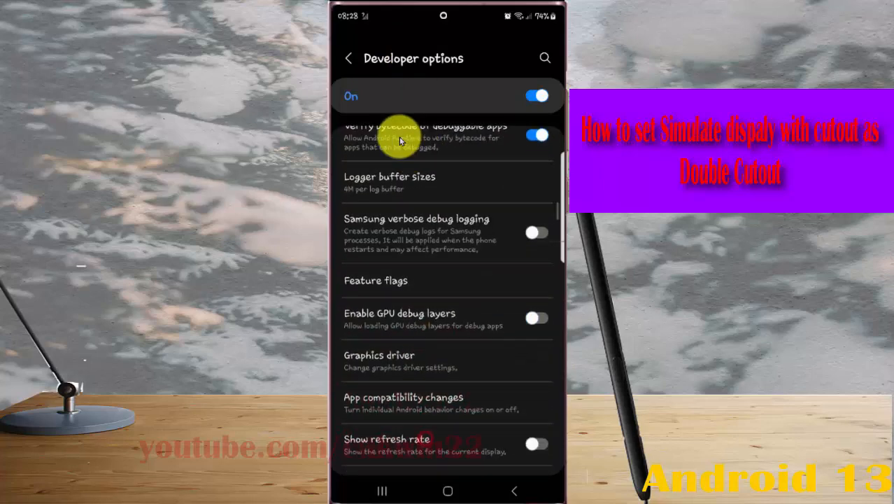
scroll("down", 3)
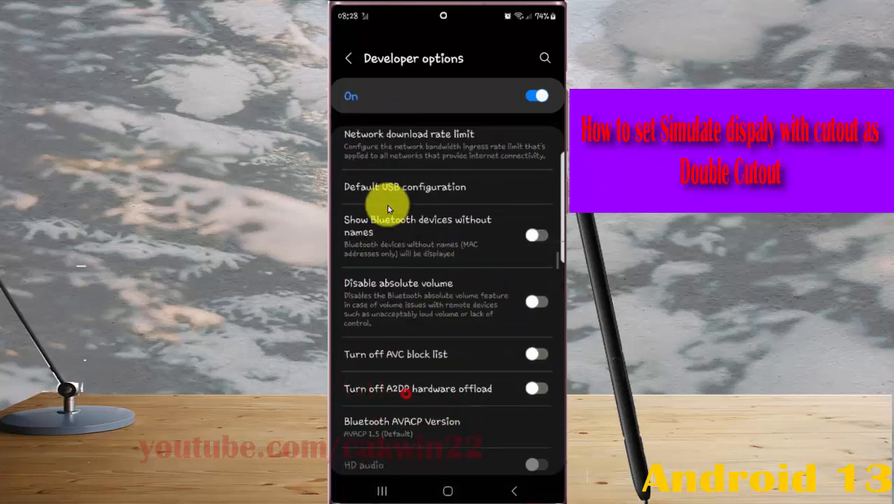
scroll("down", 3)
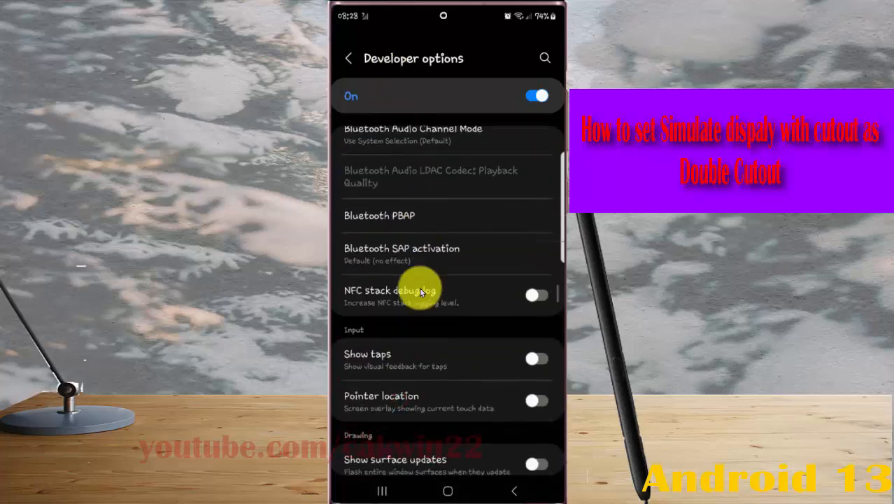
scroll("down", 3)
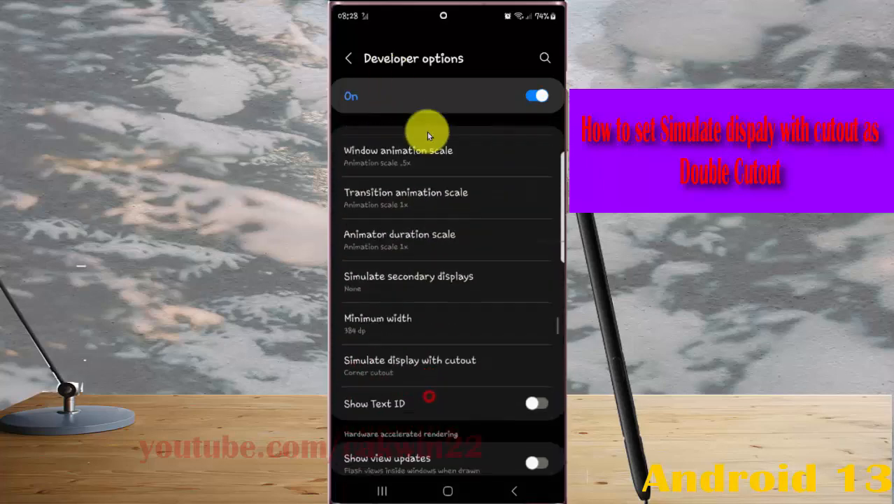
scroll("down", 3)
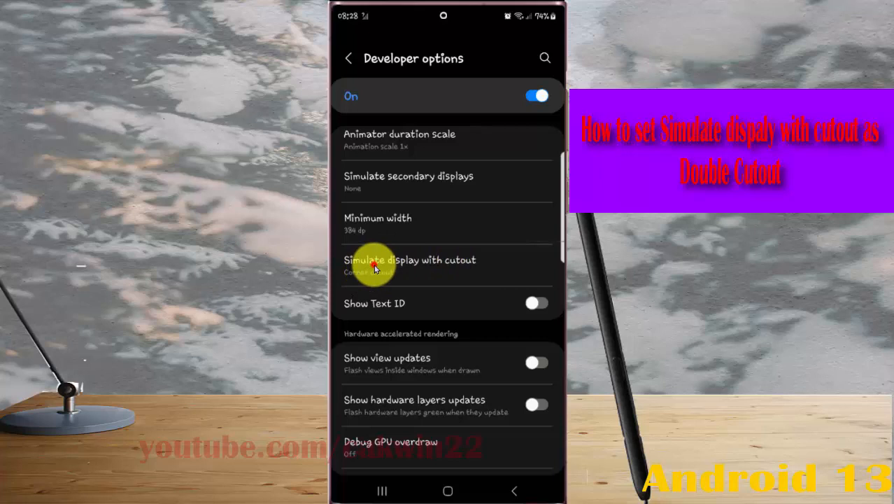
left_click(410, 260)
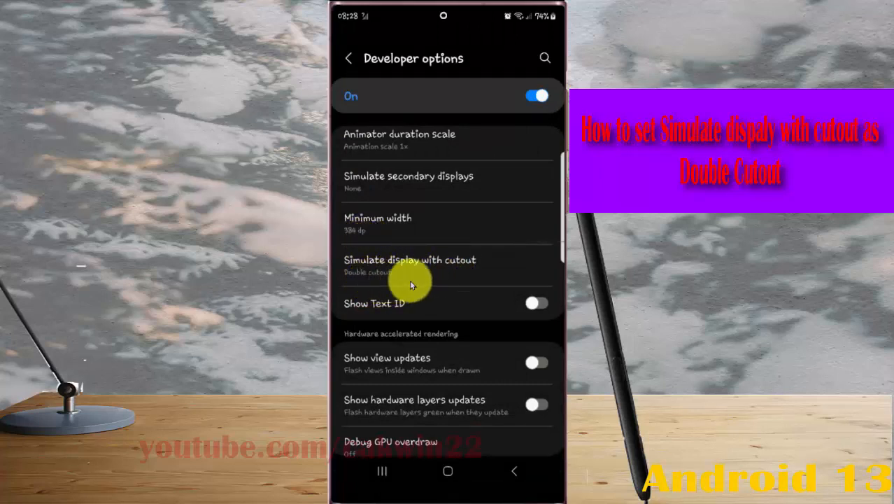
mouse_move(381, 280)
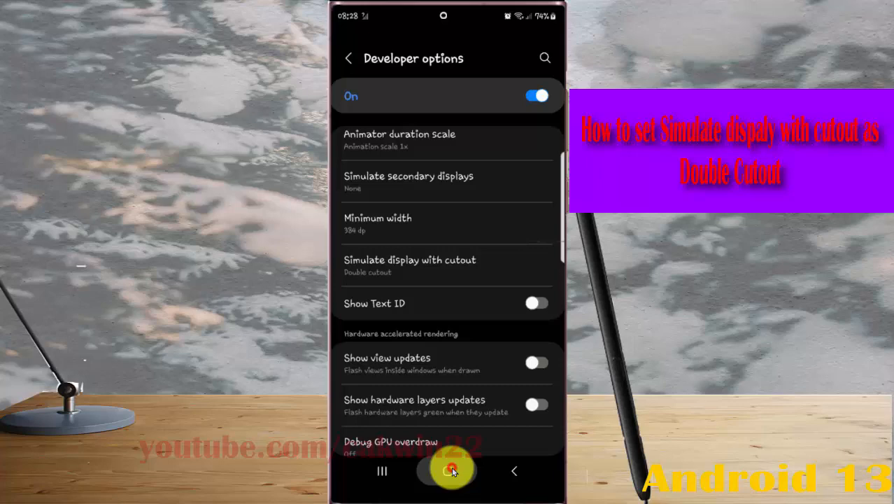
Return to the home screen with the simulated cutout left on Double cutout.
left_click(447, 470)
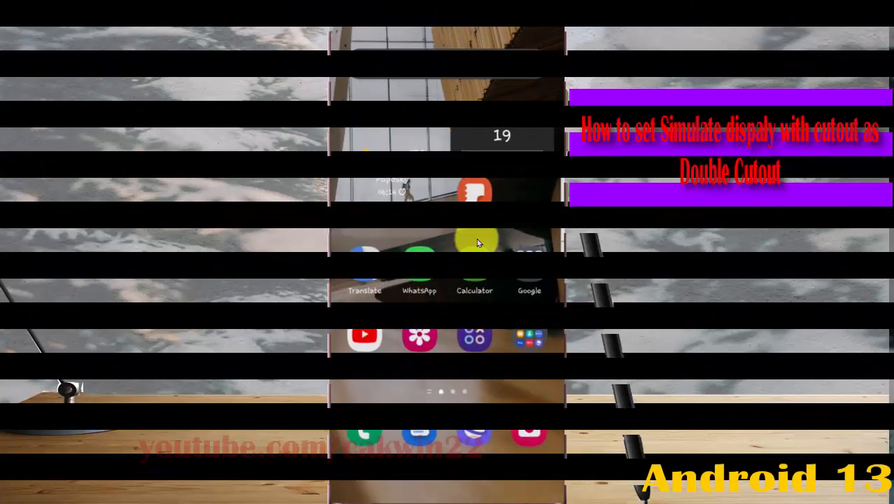